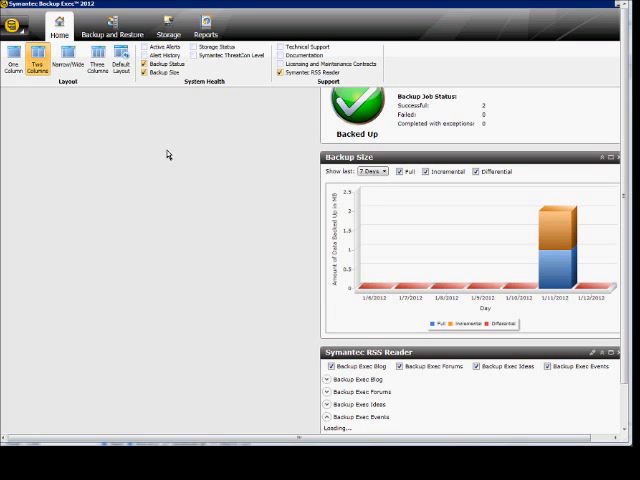
mouse_move(160, 160)
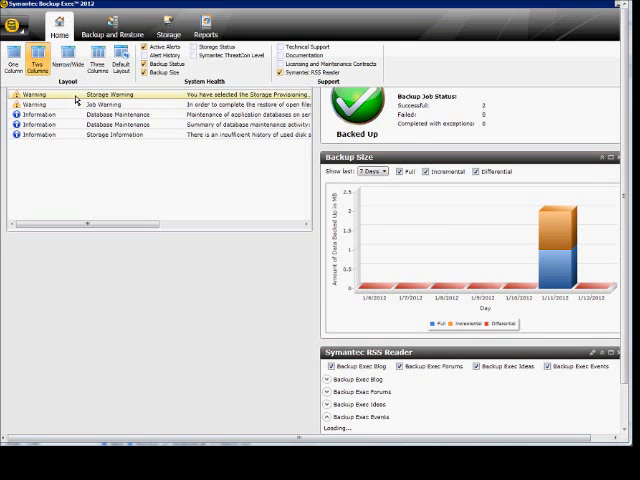
- Dismiss the Open Files Restored, Database Maintenance Information and Disk Usage Status Change alerts with Respond OK
double_click(90, 92)
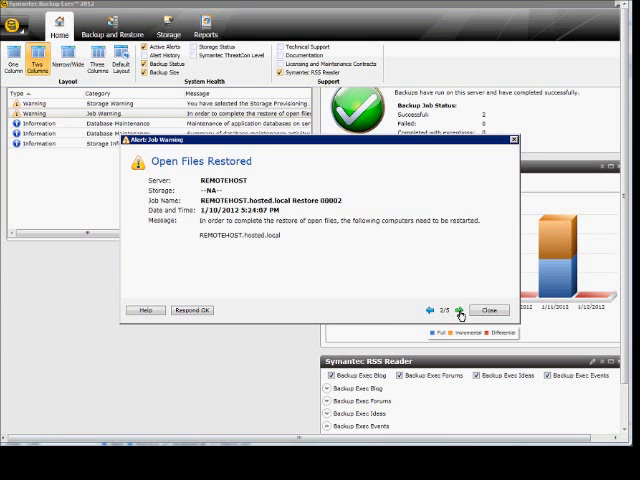
click(456, 310)
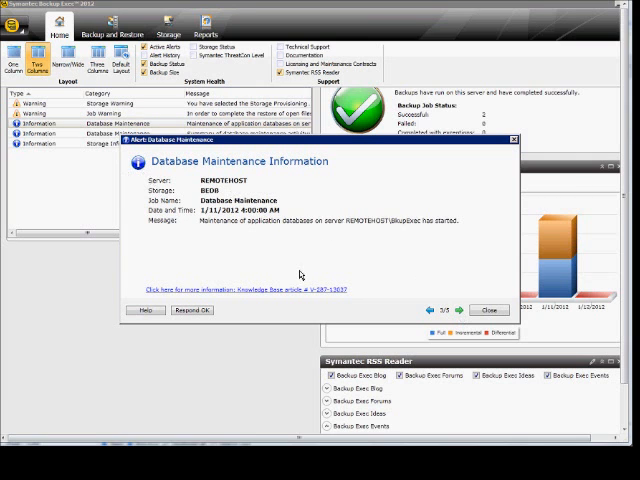
click(462, 310)
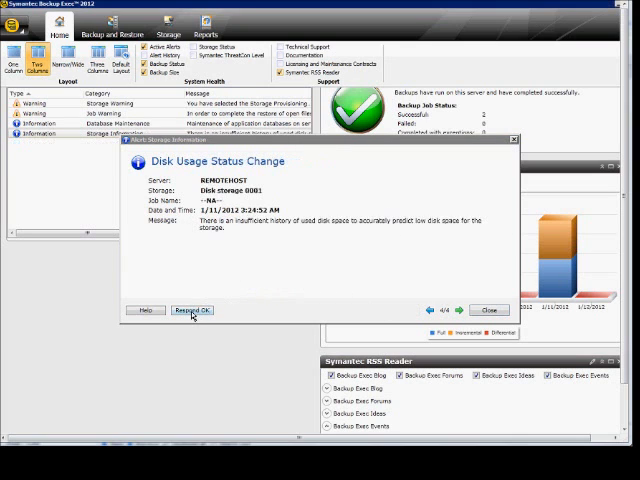
click(192, 310)
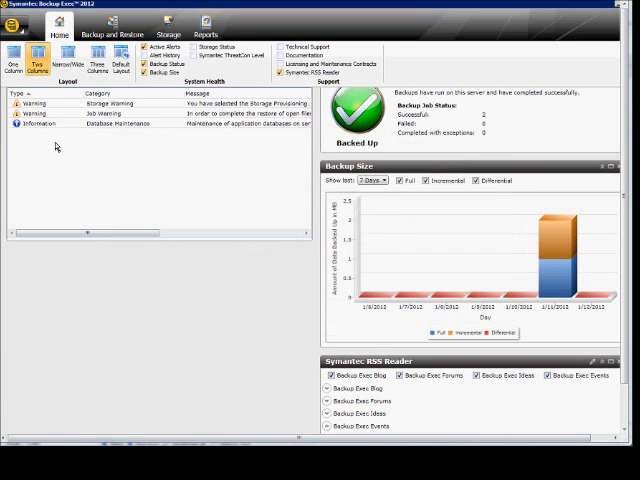